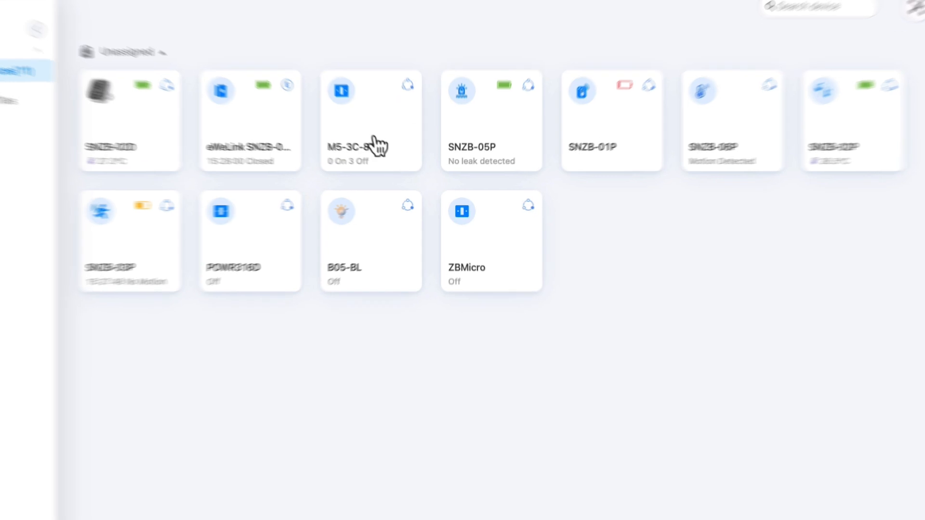
Turn the POWR316D smart plug on from its device panel, reading about 236 V.
click(248, 240)
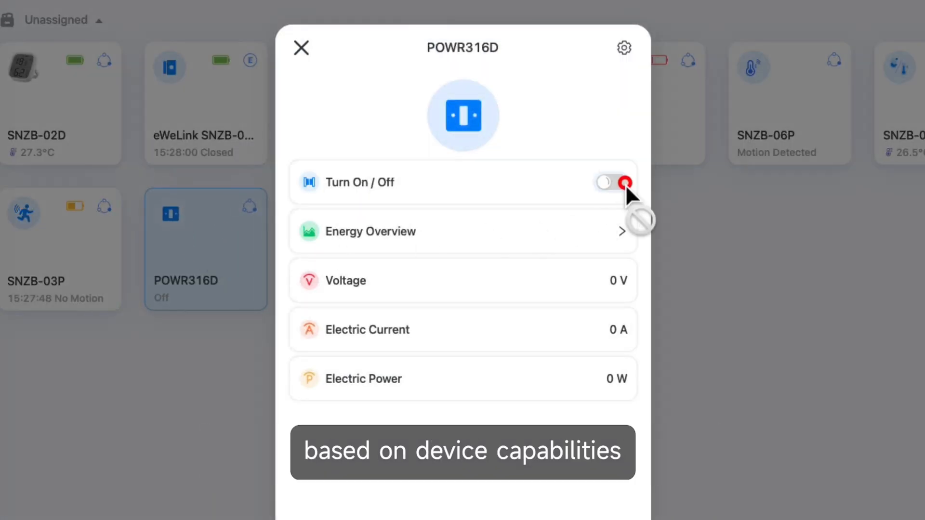
click(612, 182)
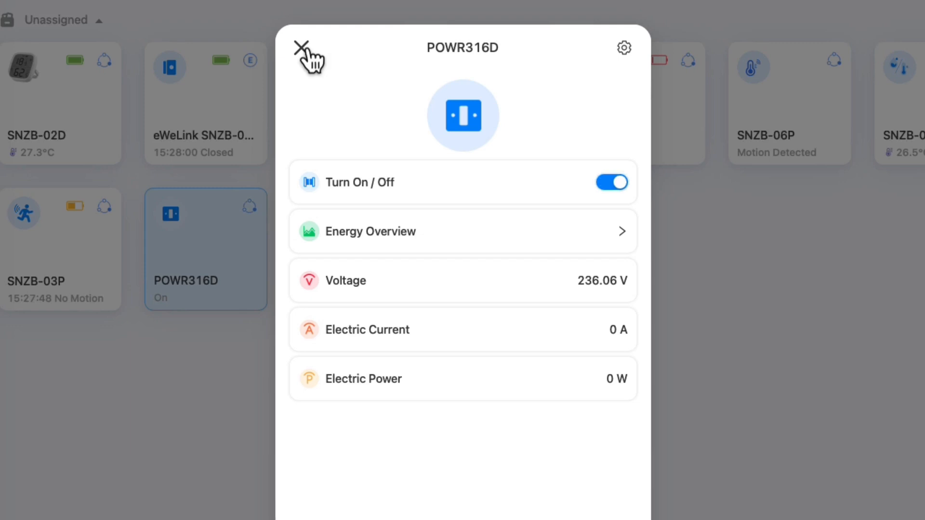
click(308, 49)
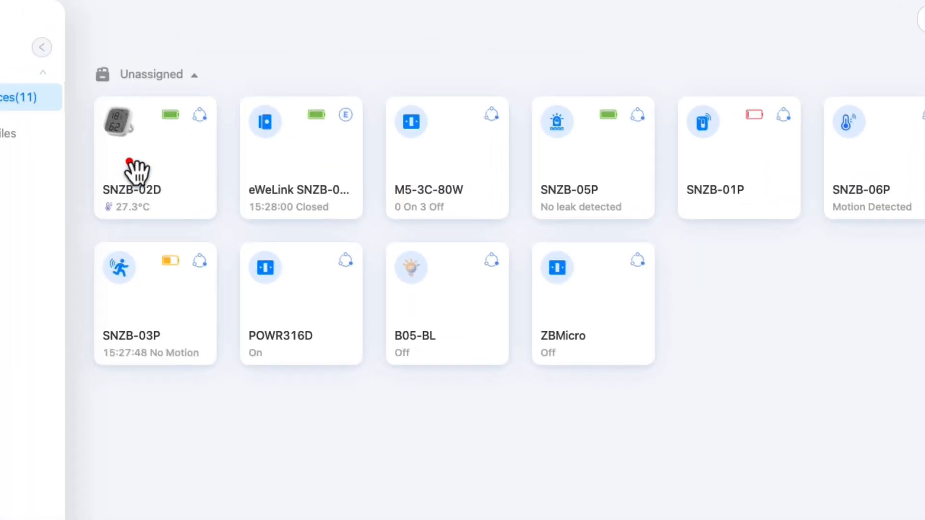
click(135, 171)
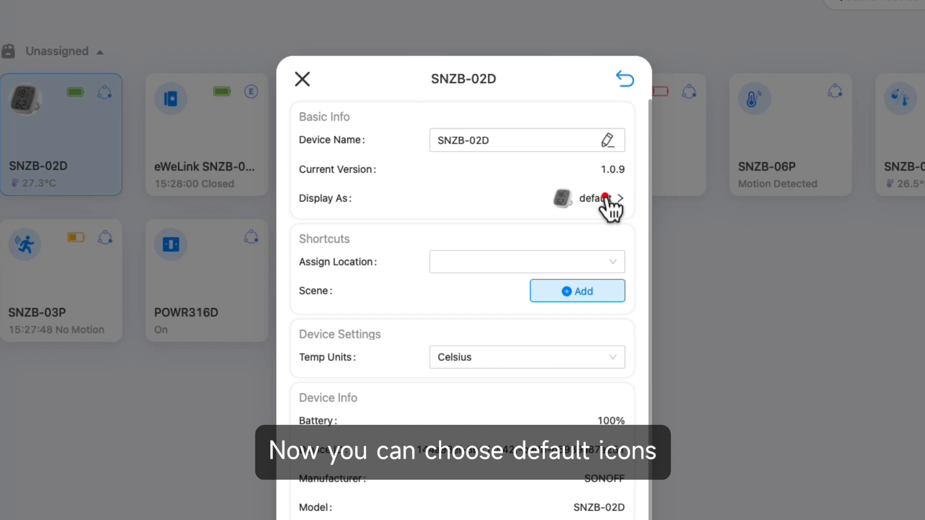
click(598, 198)
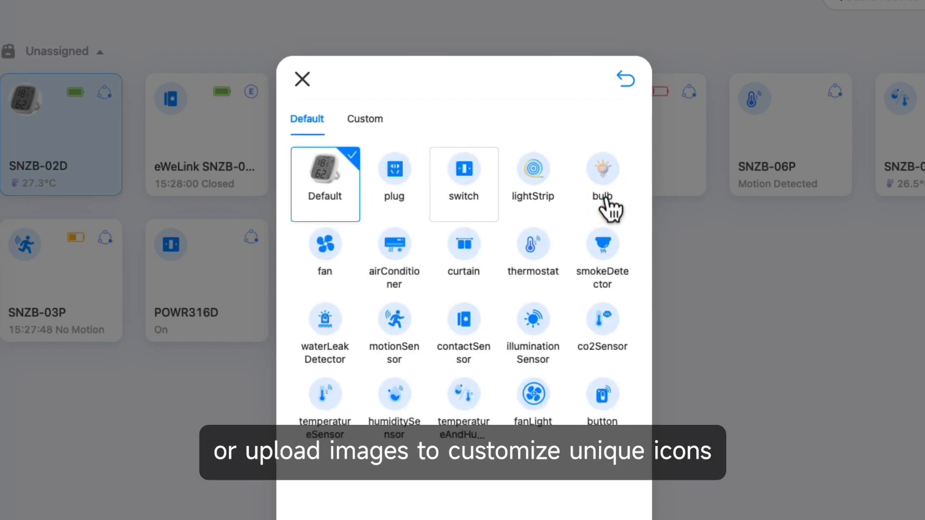
click(364, 118)
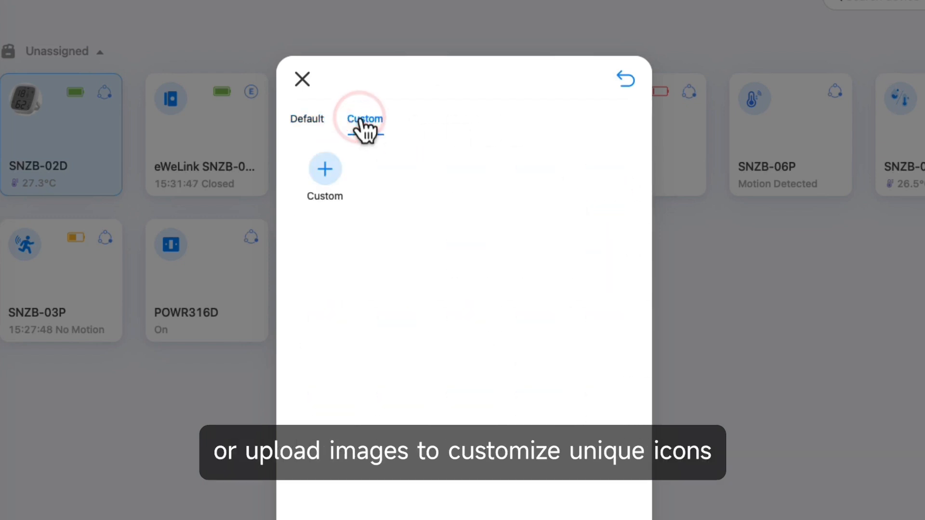
click(301, 79)
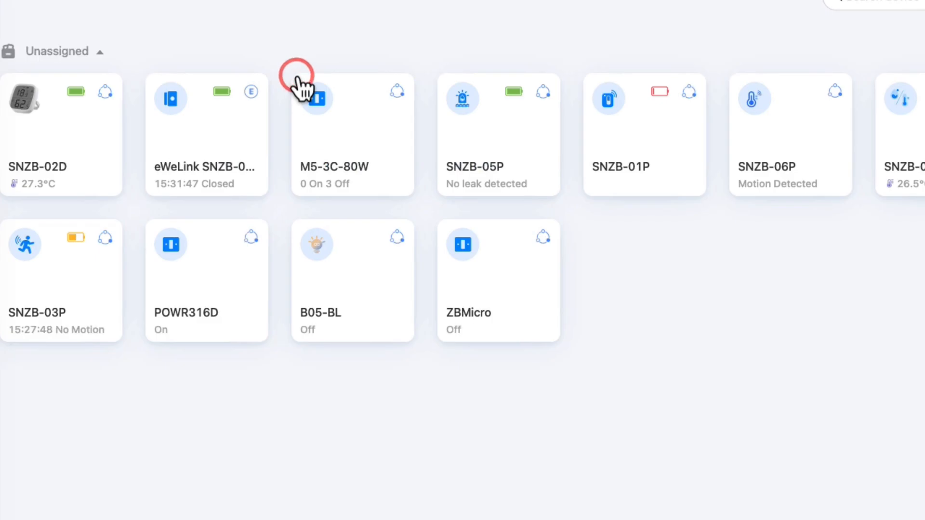
Add a group named 'On Off' with a Turn On / Off capability and its matching devices.
click(843, 63)
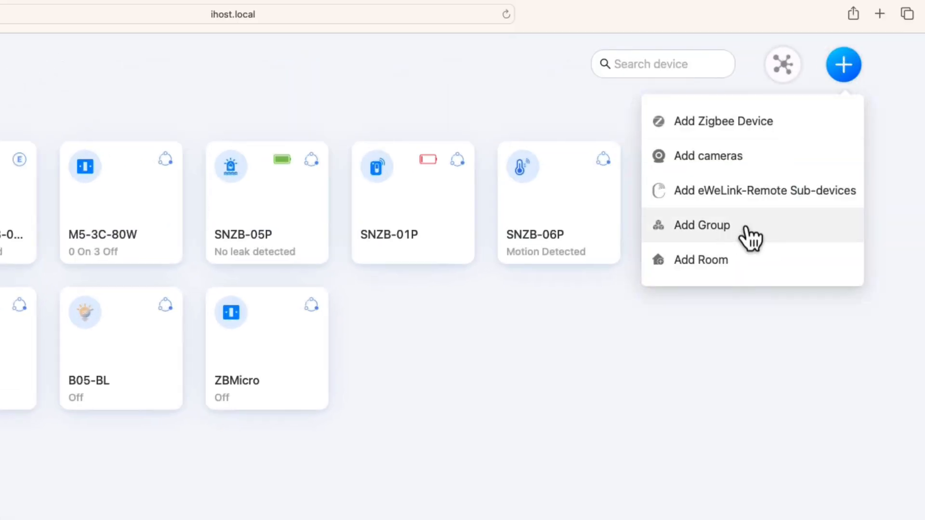
click(701, 224)
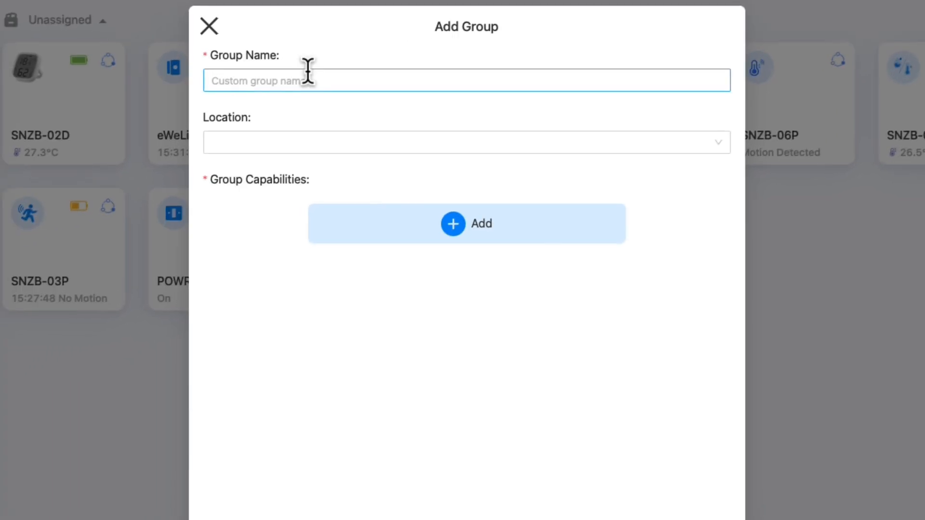
text(On Off)
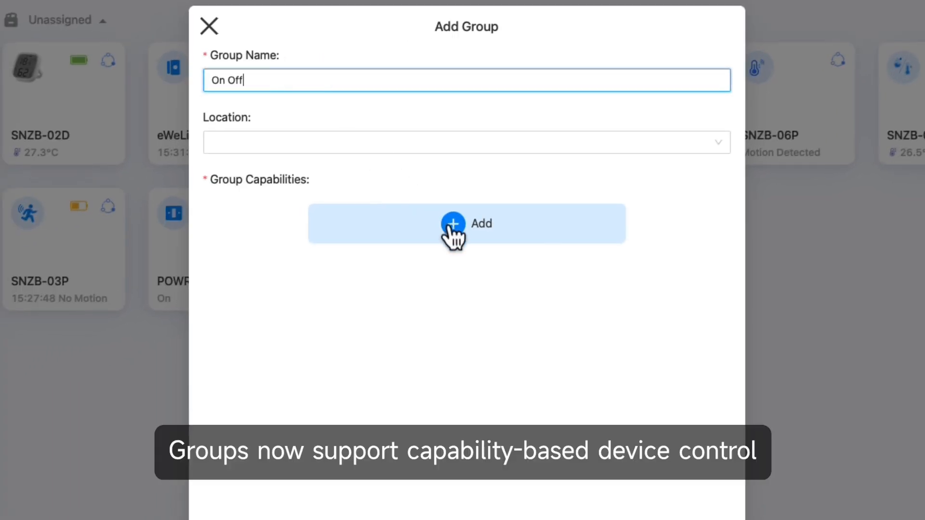
click(466, 223)
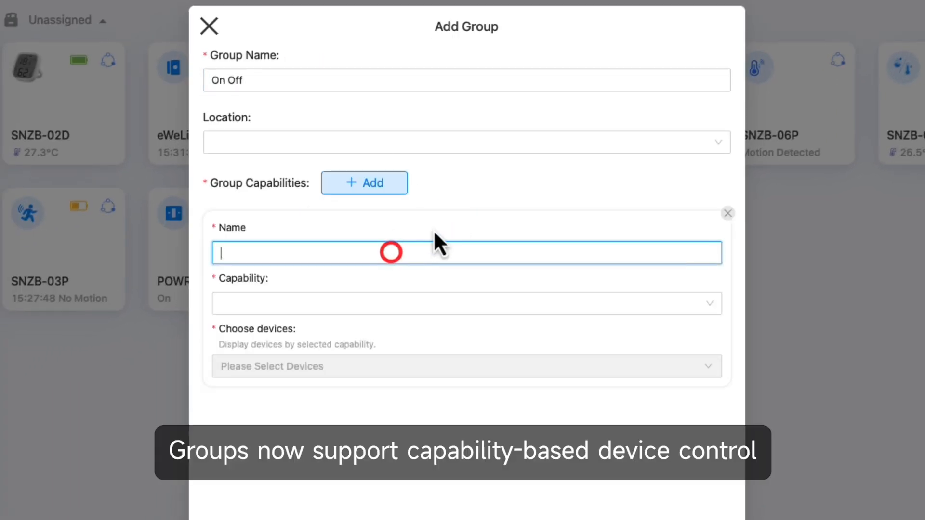
text(On Off)
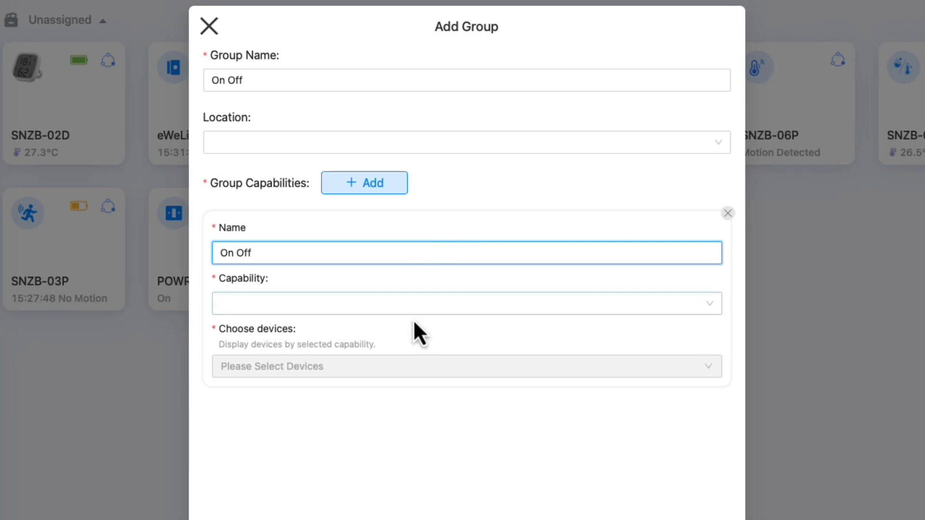
click(465, 303)
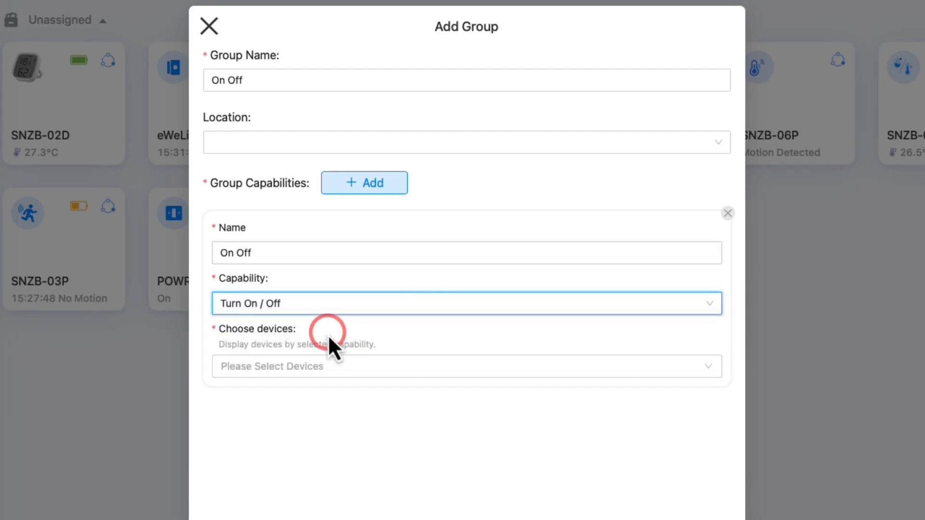
click(466, 367)
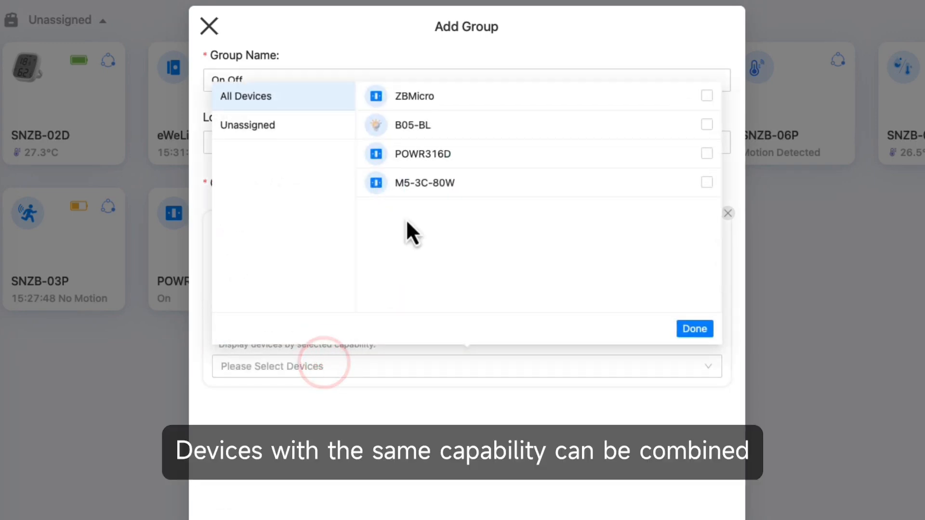
click(706, 153)
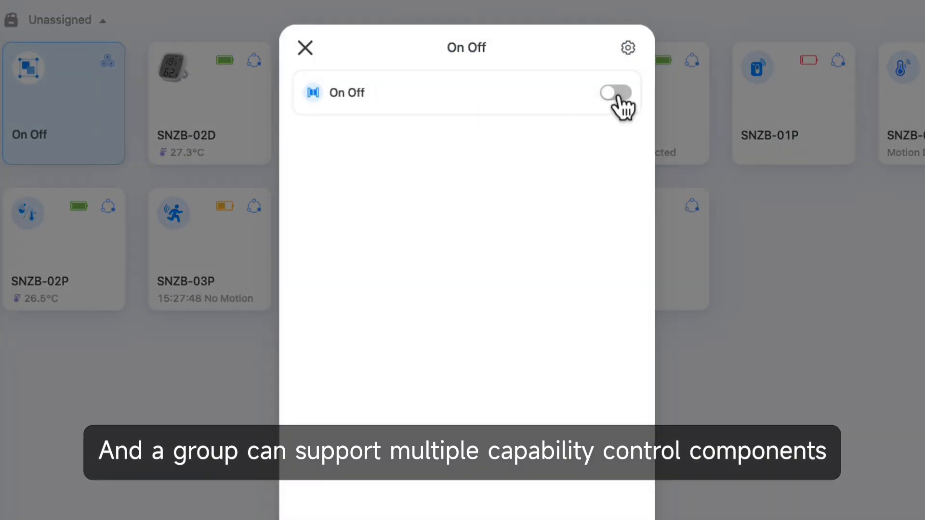
Switch the On Off group on, then enable Zigbee2CUBE under Pilot Features.
click(615, 93)
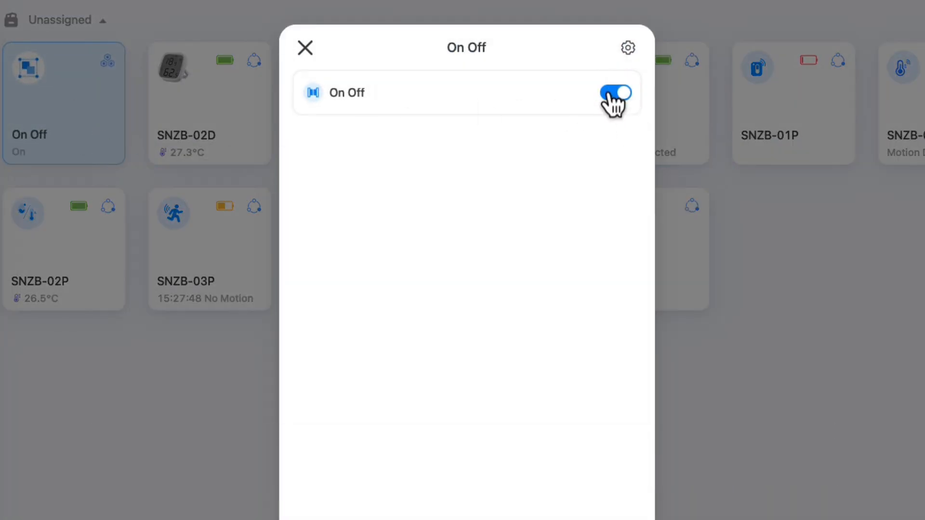
click(305, 47)
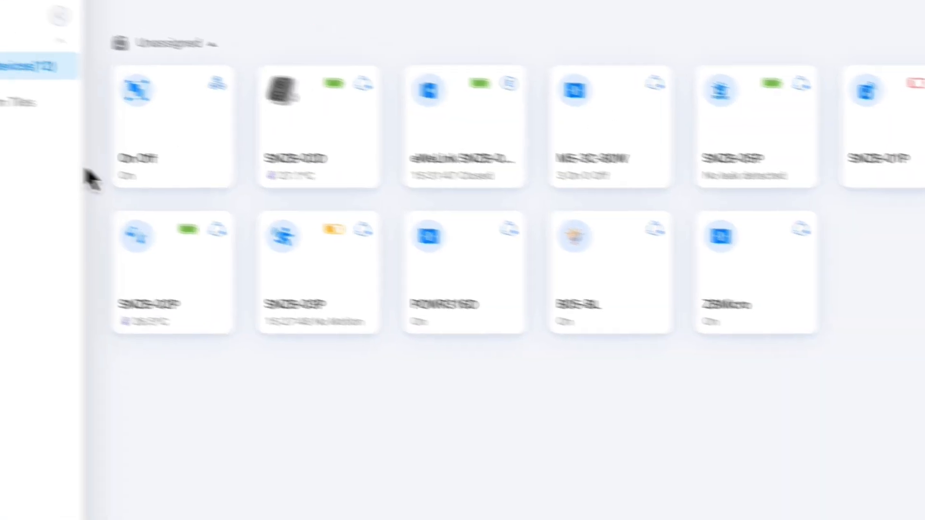
click(150, 94)
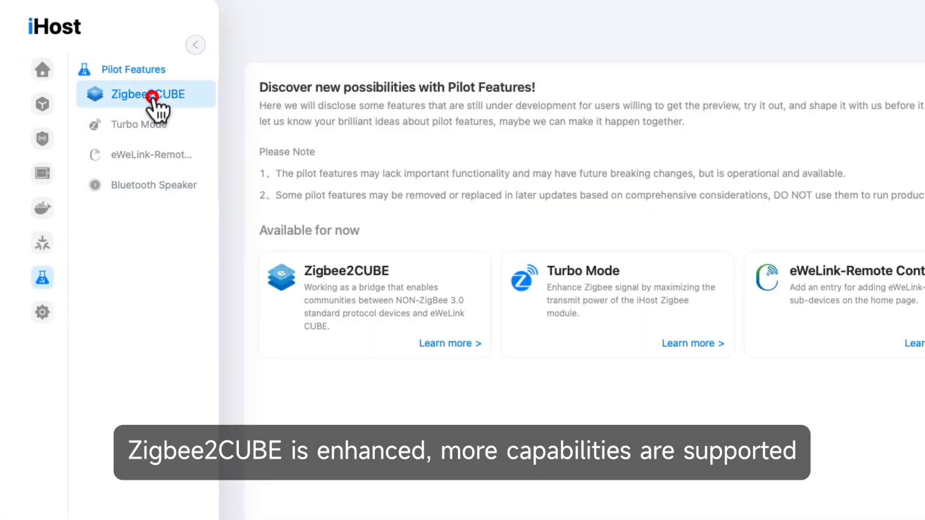
click(148, 94)
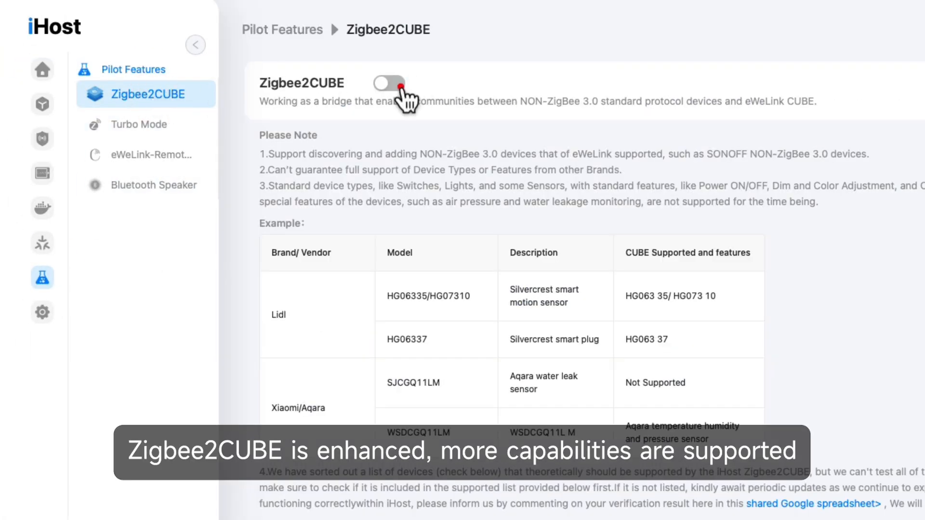
click(387, 83)
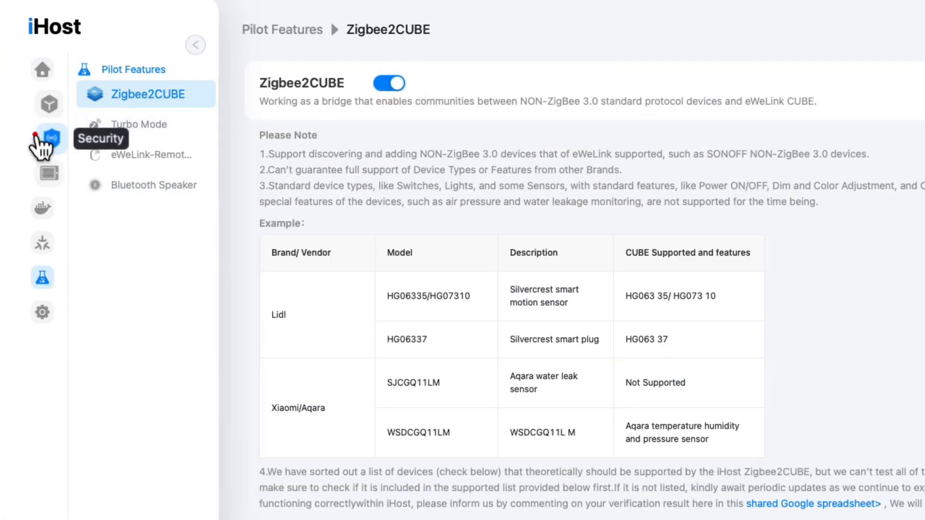
click(42, 140)
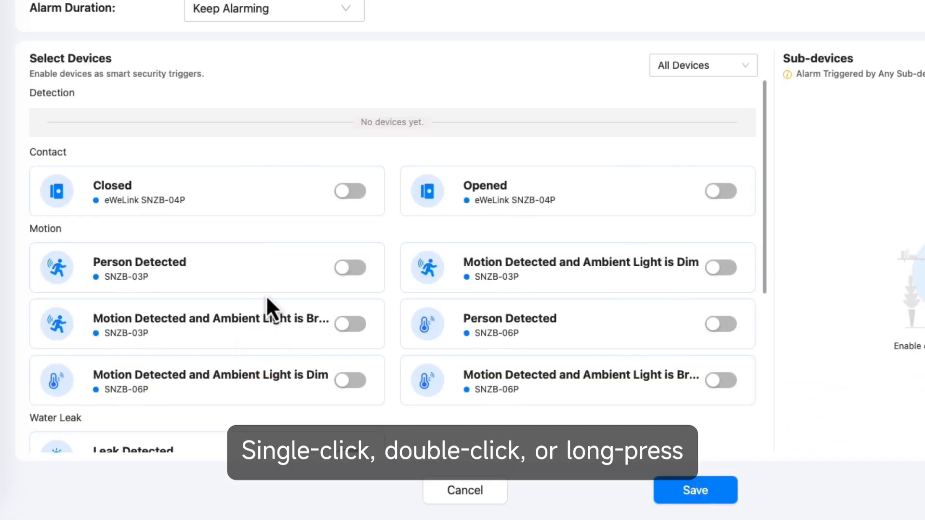
scroll(down, 3)
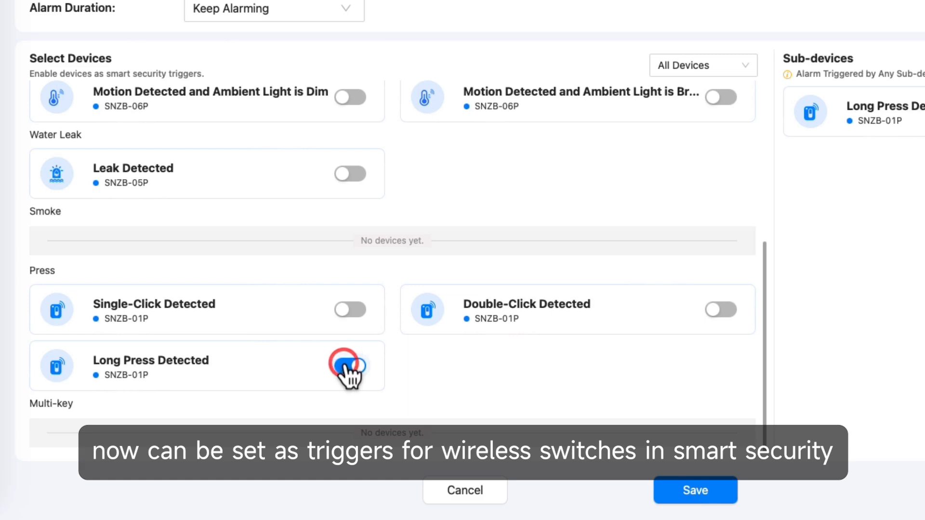
click(694, 490)
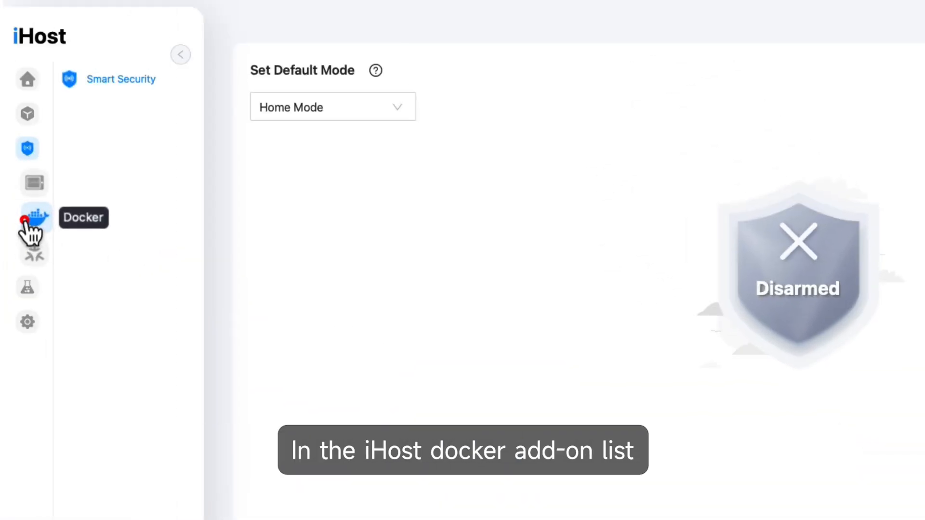
Show the Docker Add-on List scrolled to the homebridge/homebridge add-on.
click(27, 218)
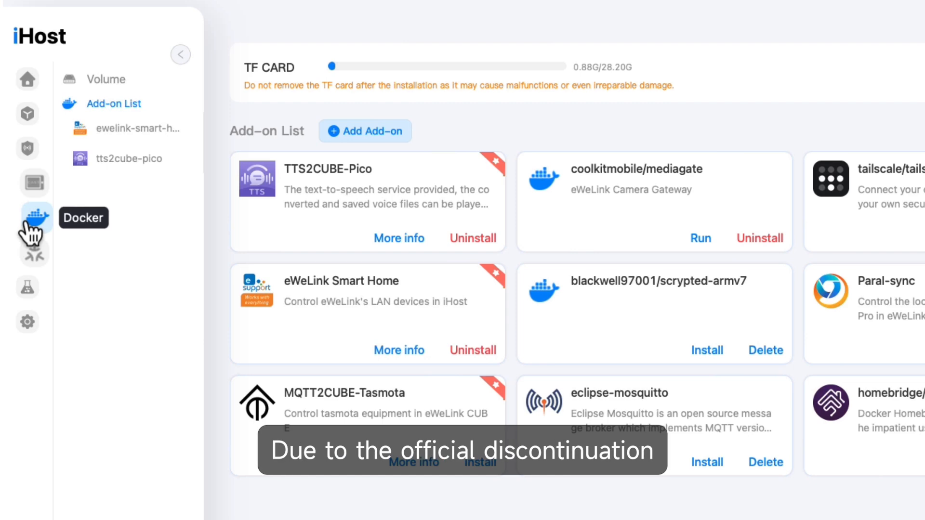
scroll(down, 3)
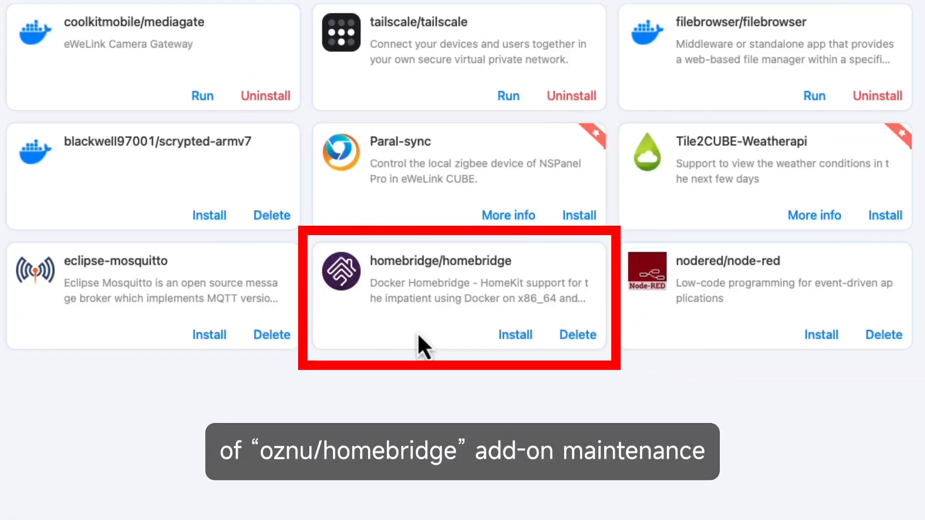